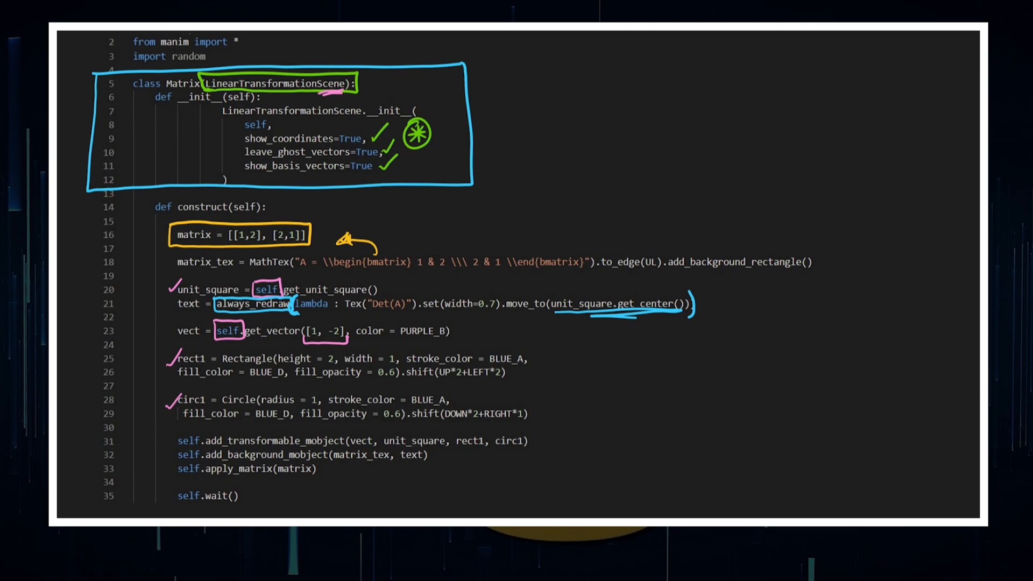
scroll("down", 3)
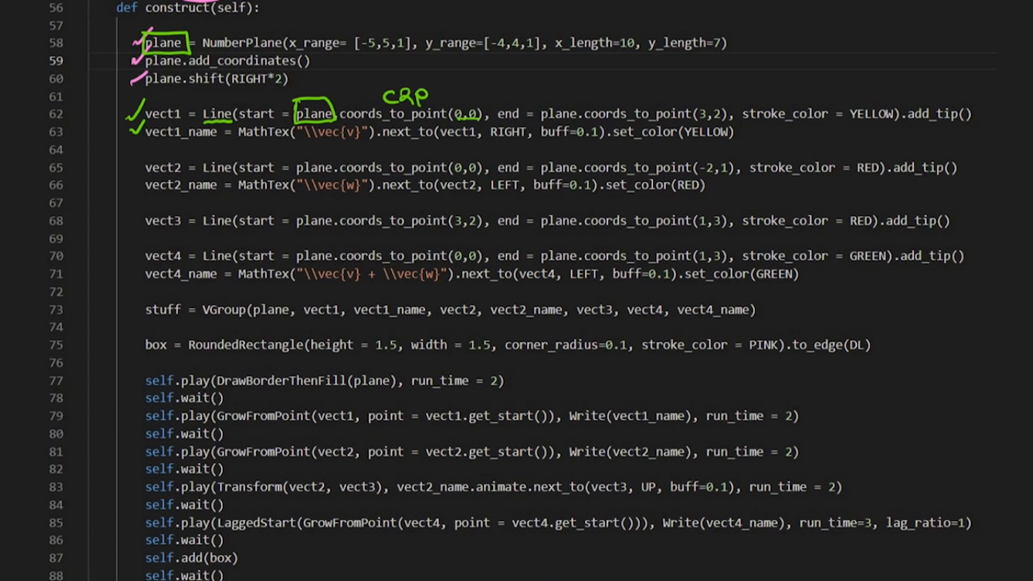